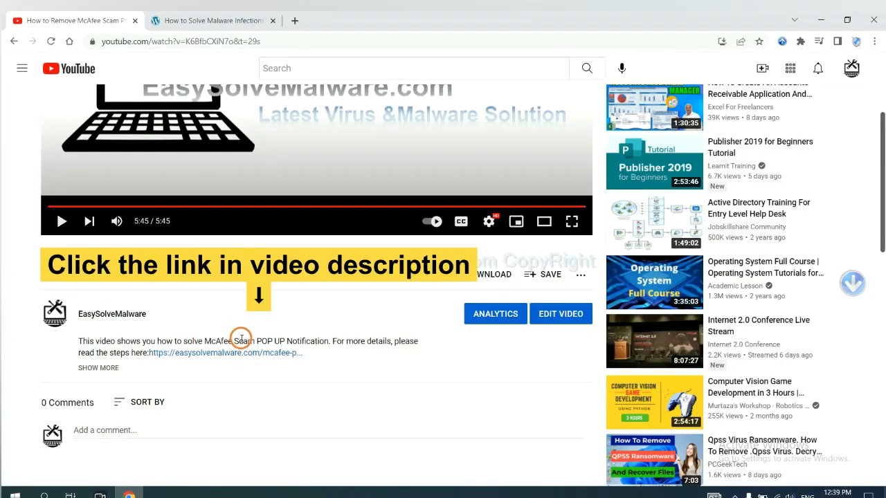
mouse_move(246, 354)
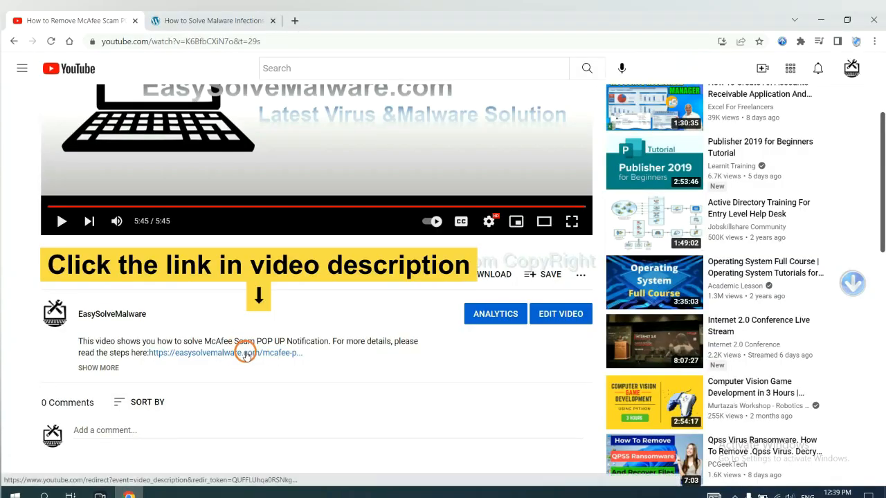
- Open the easysolvemalware.com removal guide from the YouTube video description
left_click(201, 352)
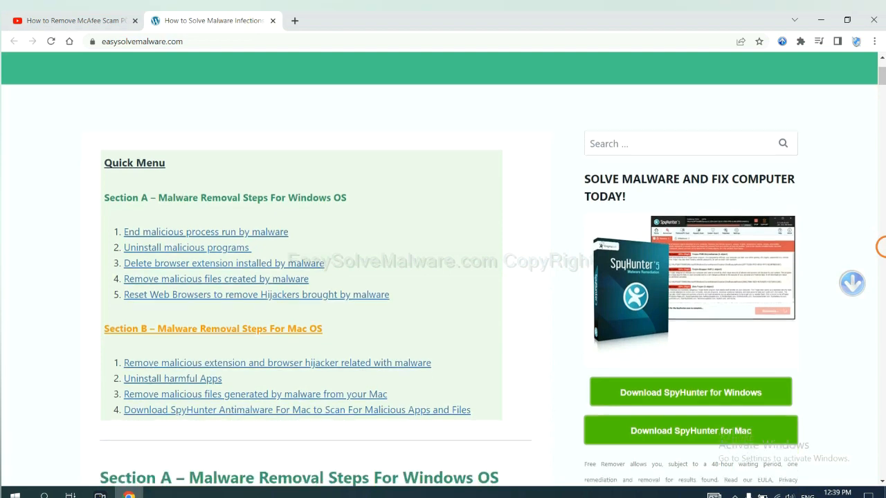
scroll("down", 3)
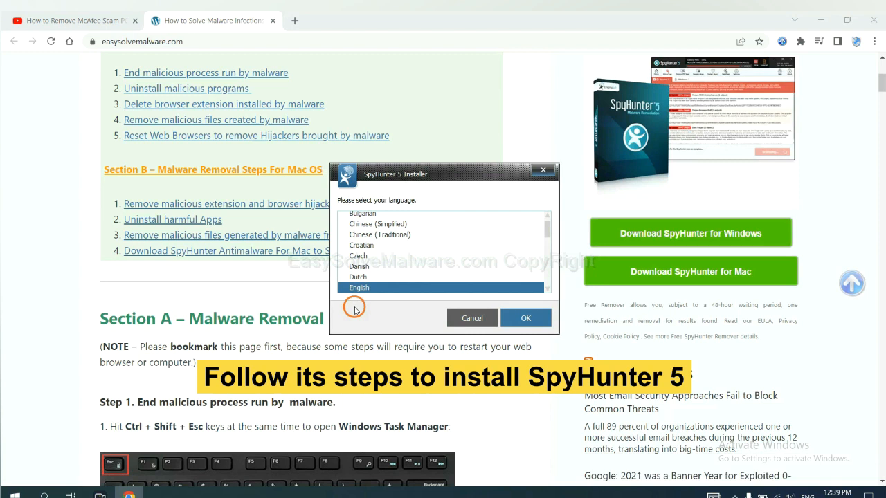
mouse_move(395, 307)
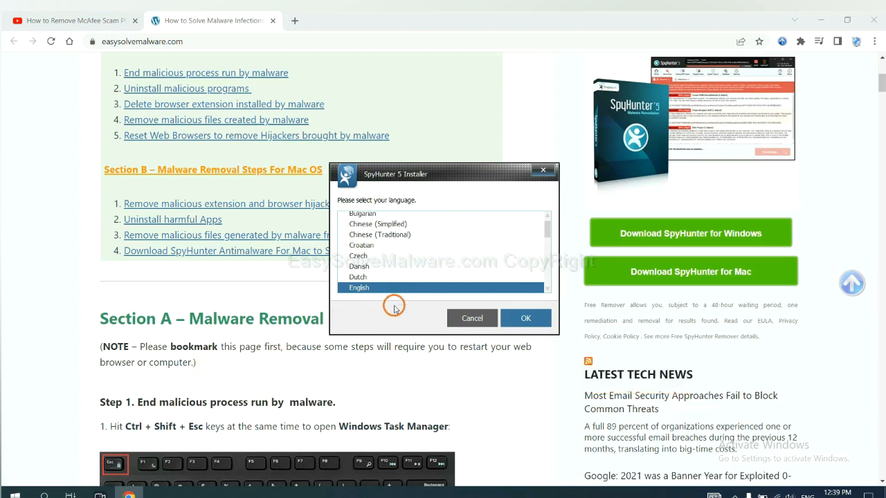
- Install SpyHunter 5 in English after accepting the license agreement
left_click(525, 317)
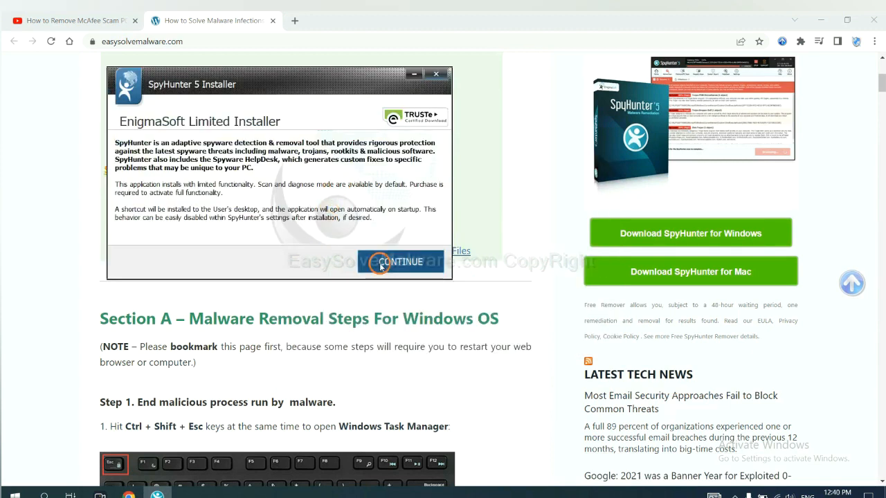
left_click(401, 261)
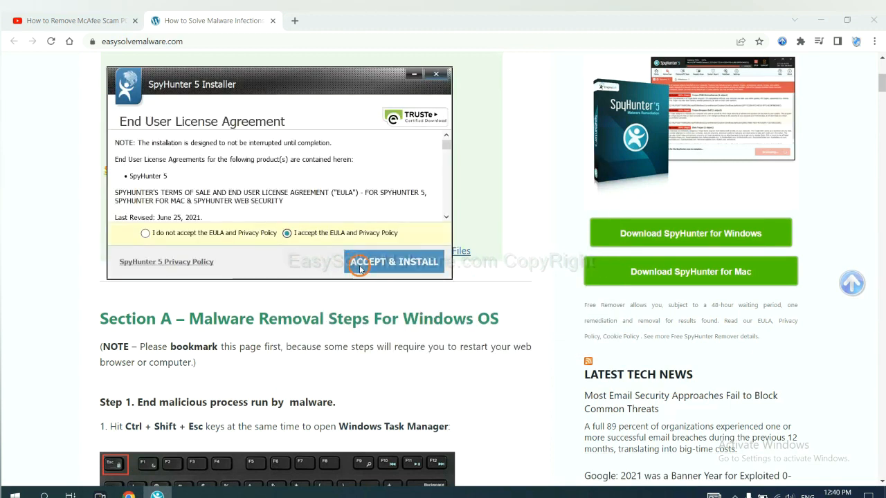
left_click(393, 261)
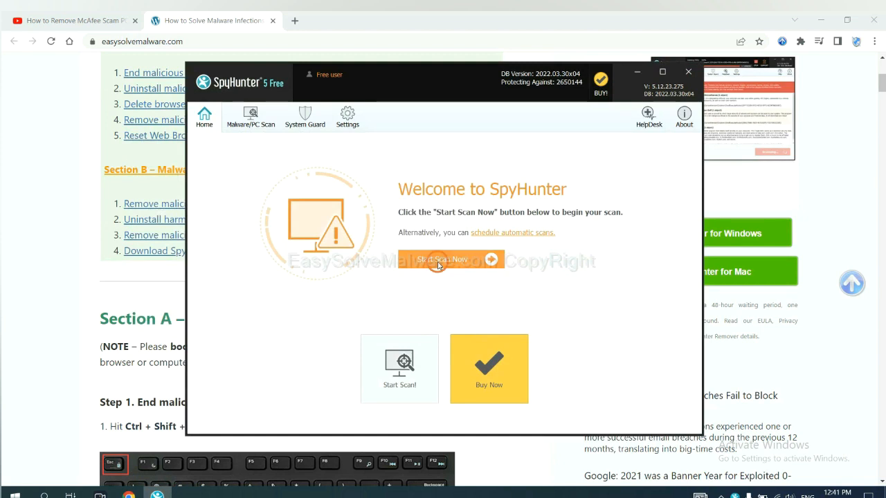
- Scan the computer, review the remove360.bat detection, and request the one-time fix
left_click(449, 259)
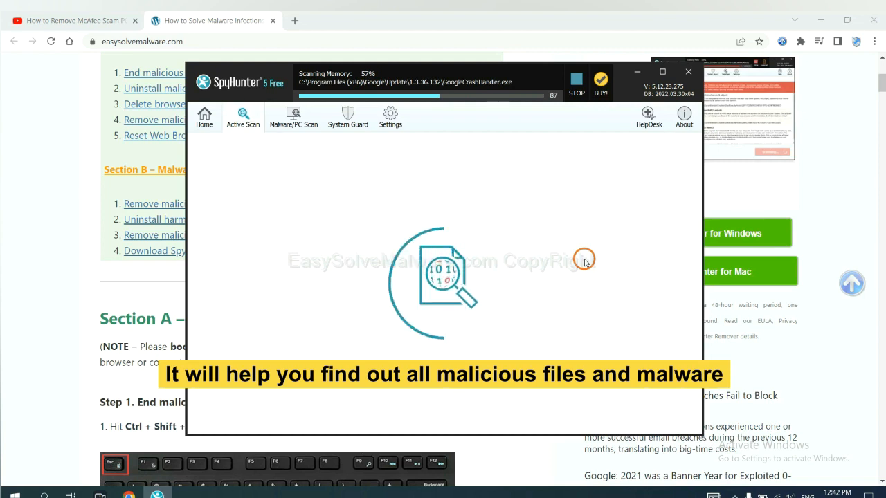
left_click(576, 83)
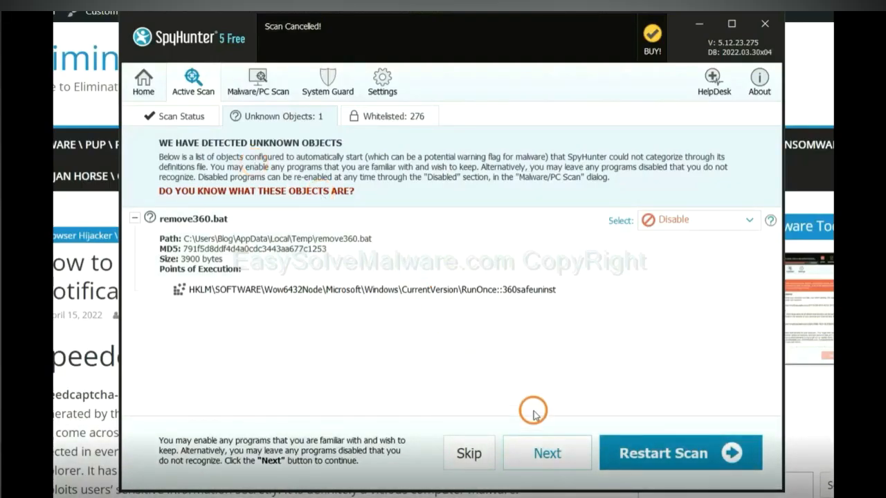
left_click(547, 453)
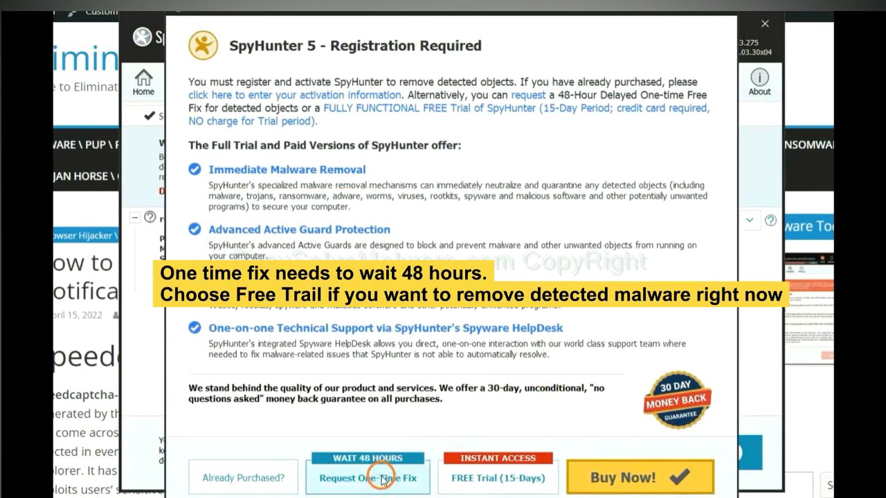
mouse_move(496, 478)
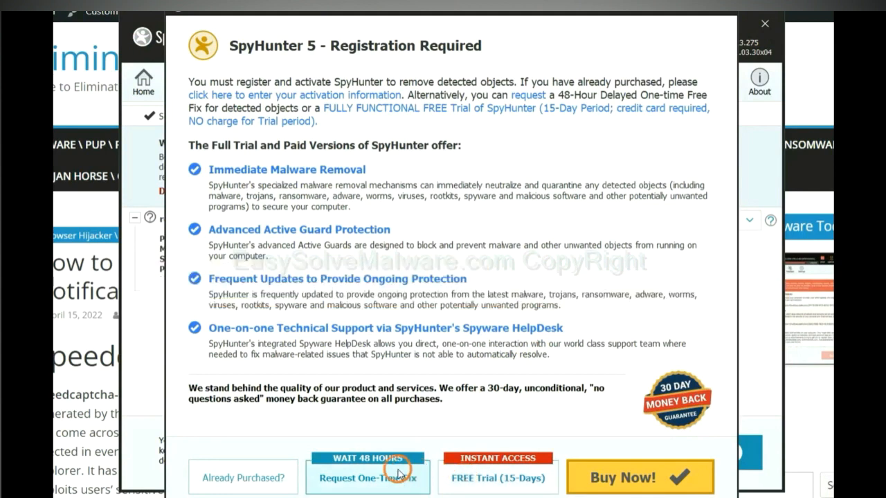
left_click(765, 23)
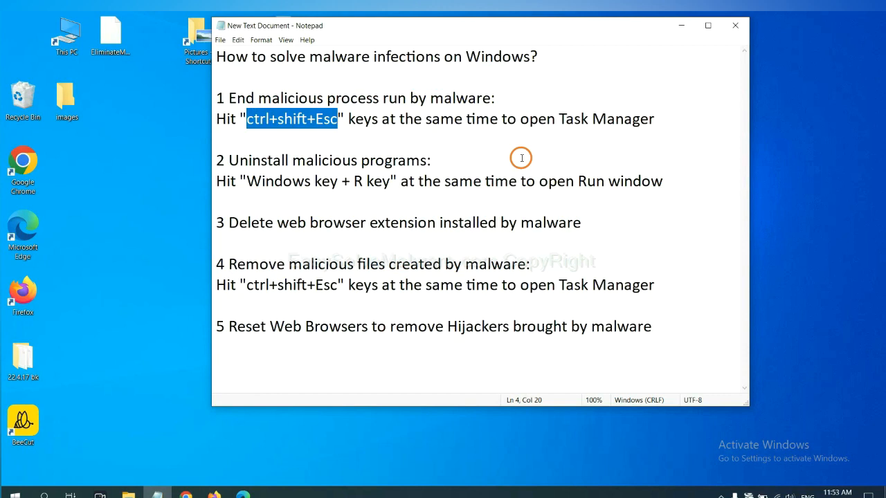
- End the suspicious running process in Task Manager
left_click(320, 118)
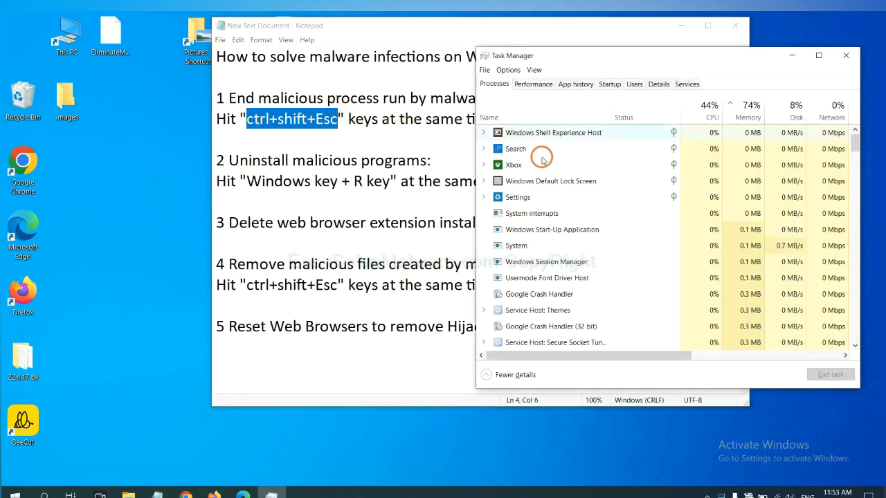
mouse_move(557, 245)
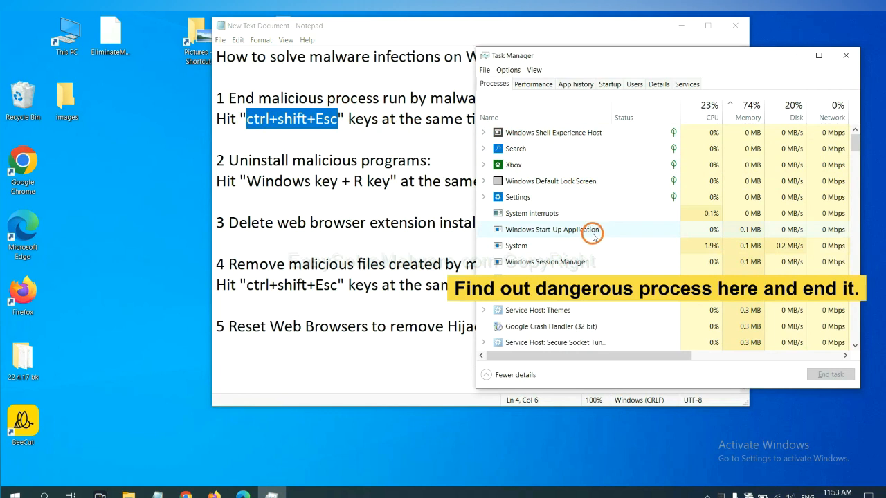
mouse_move(591, 245)
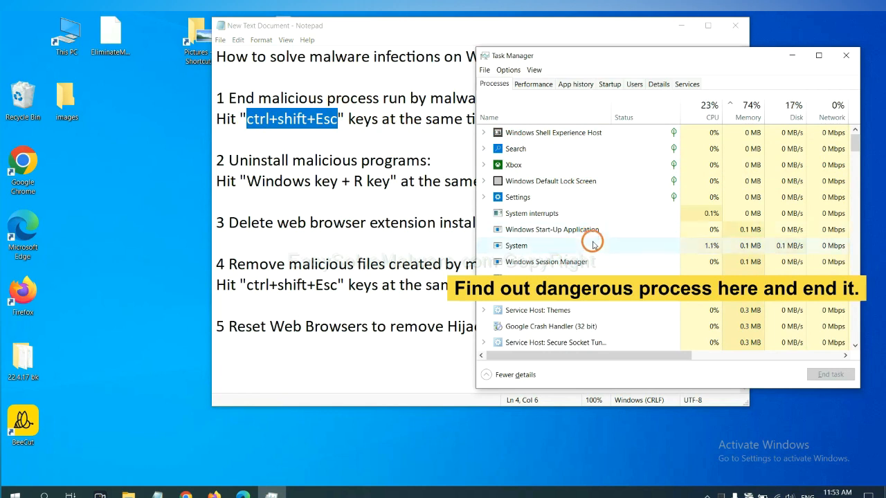
left_click(515, 246)
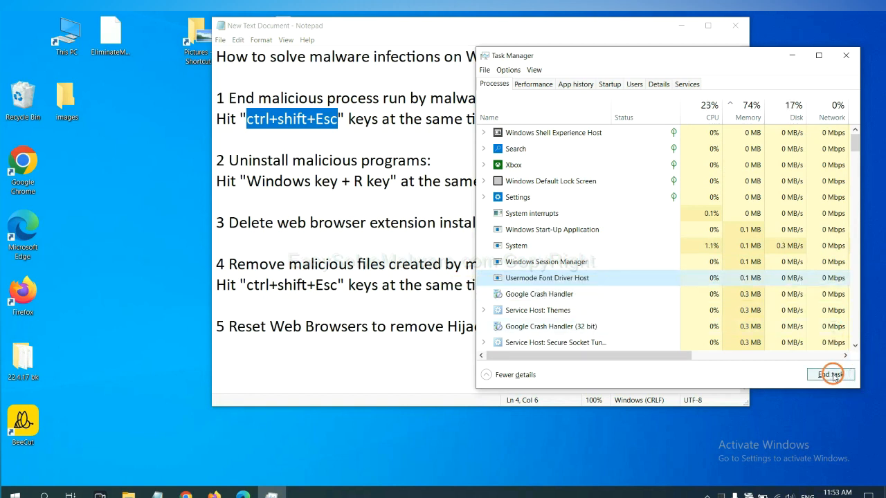
left_click(844, 55)
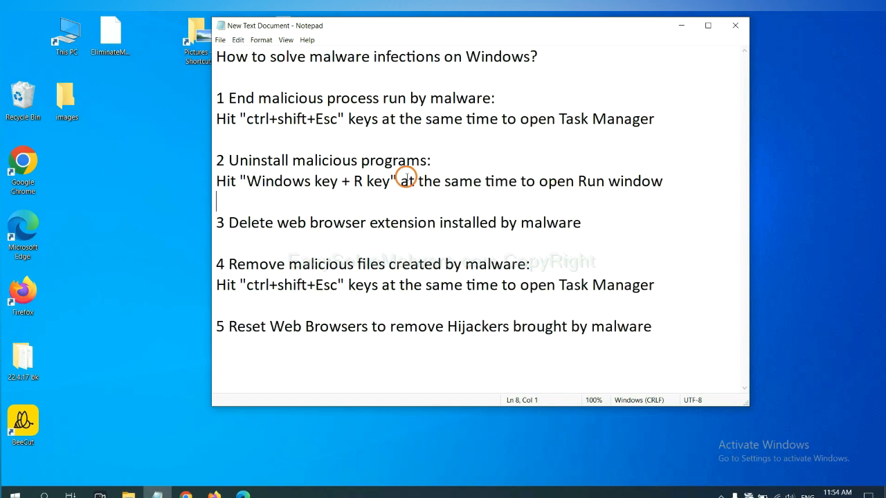
- Run "control panel" from the Run dialog, following the Windows+R note
double_click(265, 181)
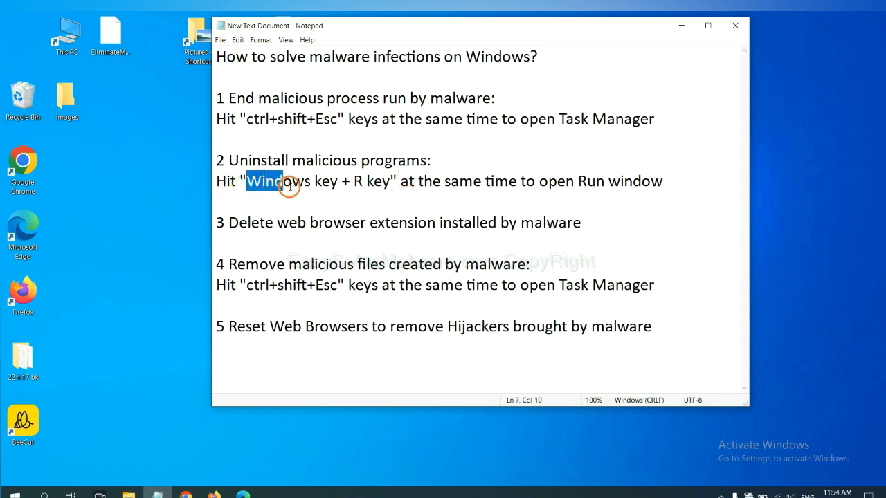
left_click_drag(287, 181, 387, 181)
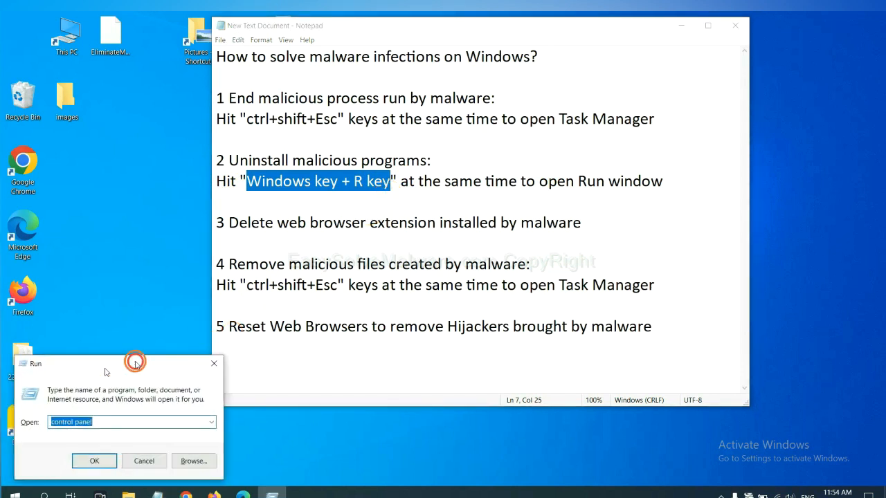
left_click_drag(135, 363, 685, 205)
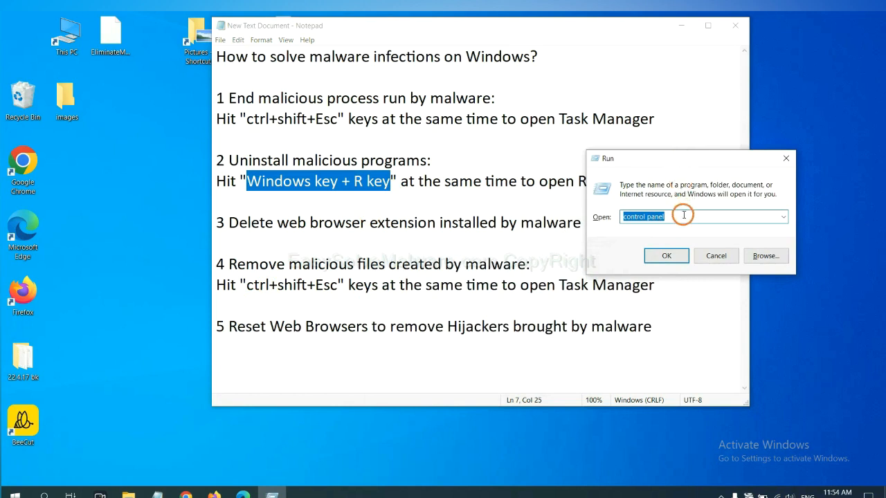
left_click(702, 217)
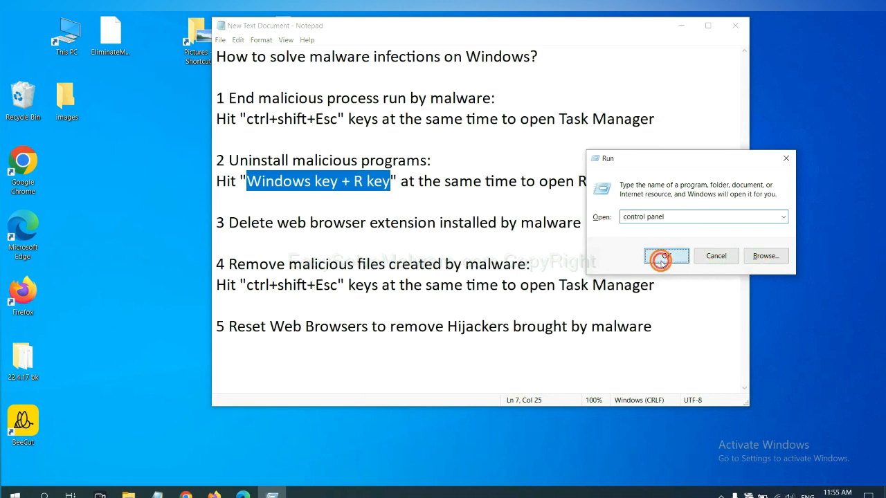
left_click(665, 256)
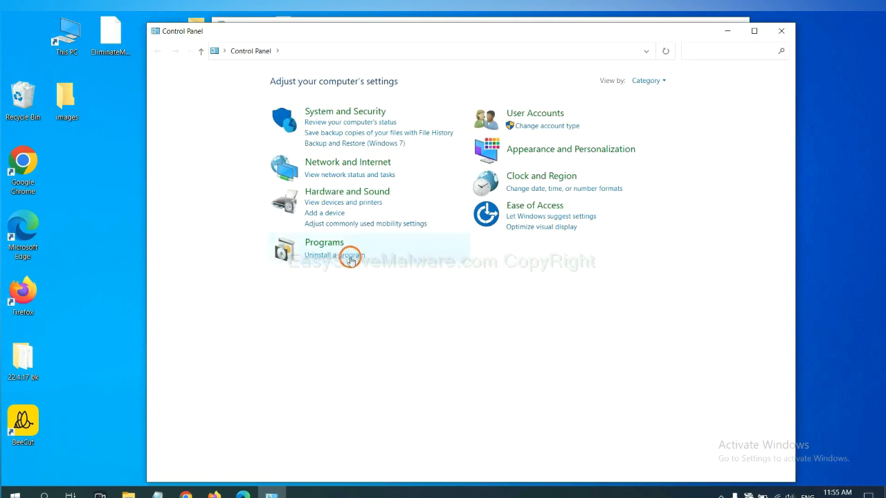
- Open Programs and Features and select Xiph.Org Open Codecs 0.85.17777
left_click(334, 255)
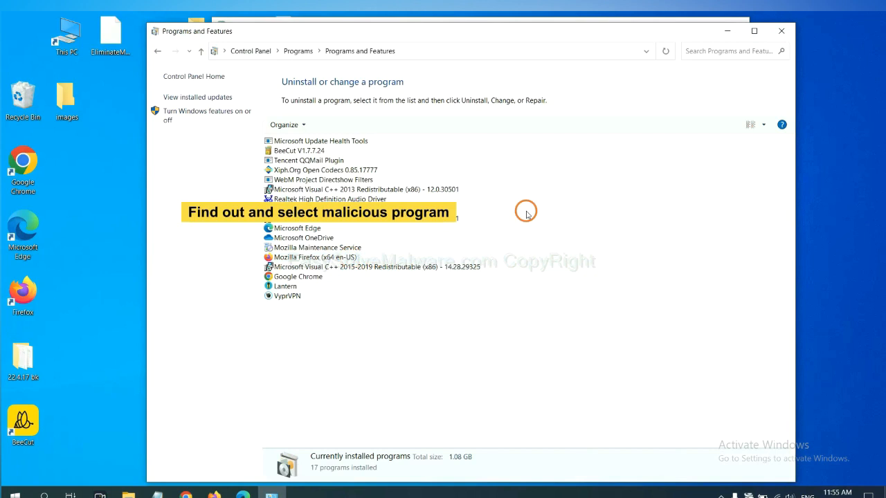
mouse_move(535, 201)
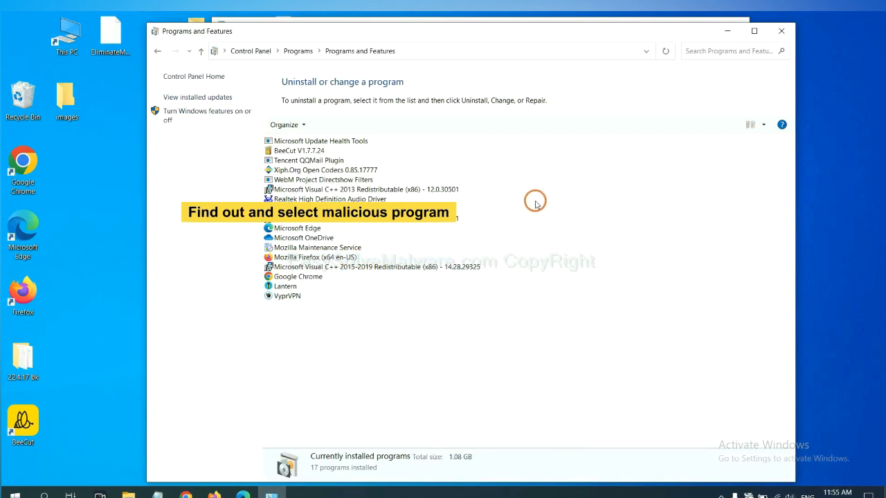
mouse_move(538, 200)
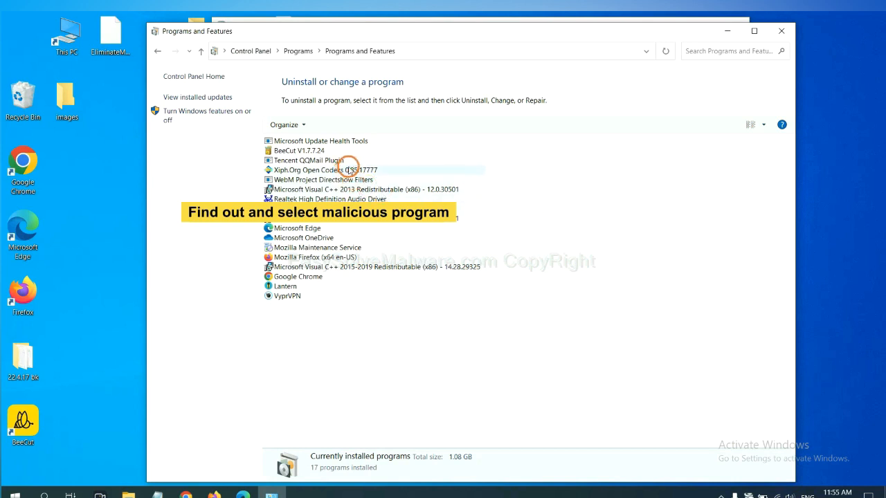
left_click(325, 170)
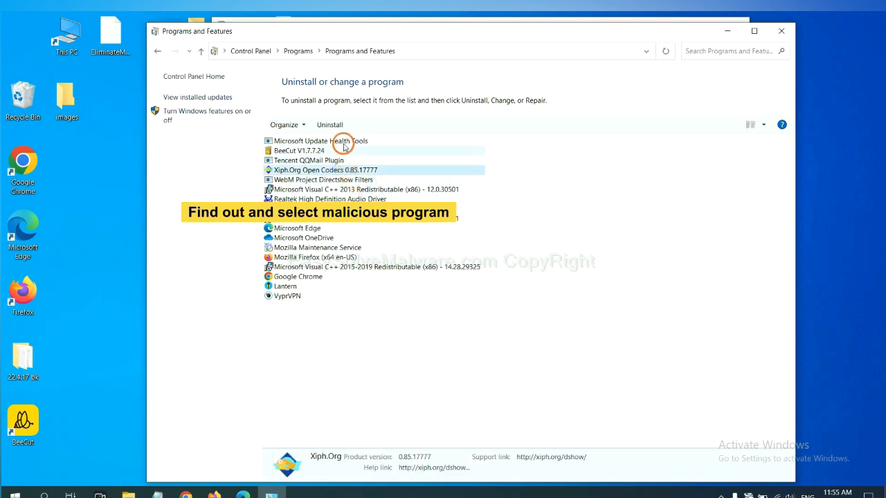
mouse_move(331, 124)
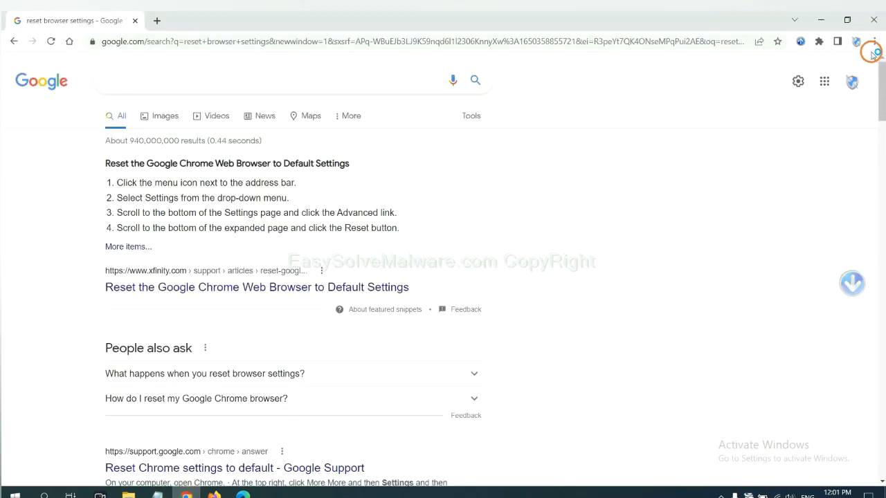
- Open Chrome's Extensions page through More tools
left_click(872, 41)
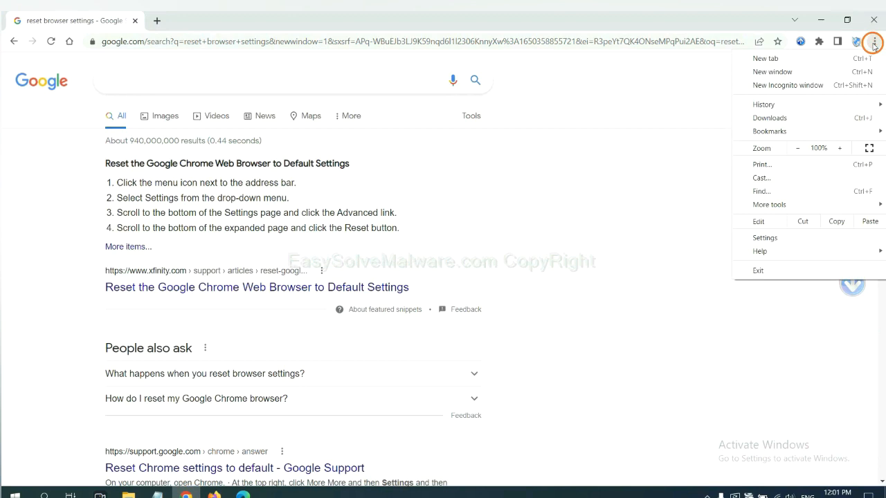
left_click(769, 204)
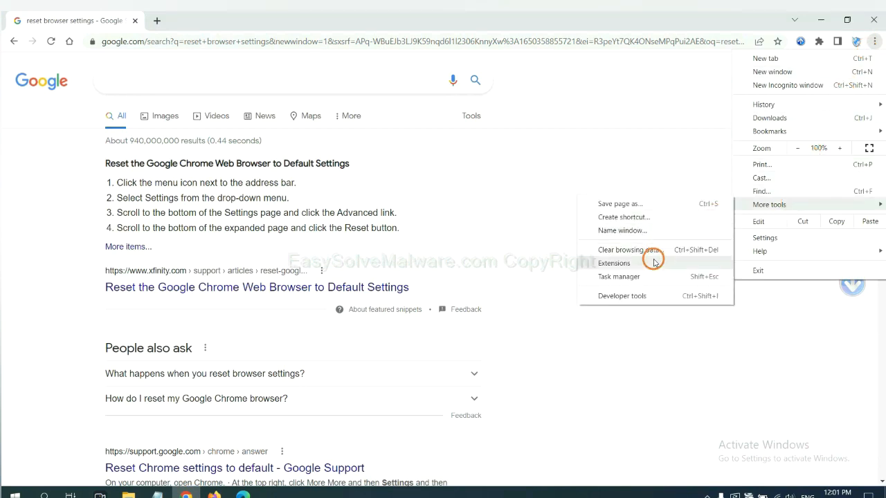
left_click(614, 263)
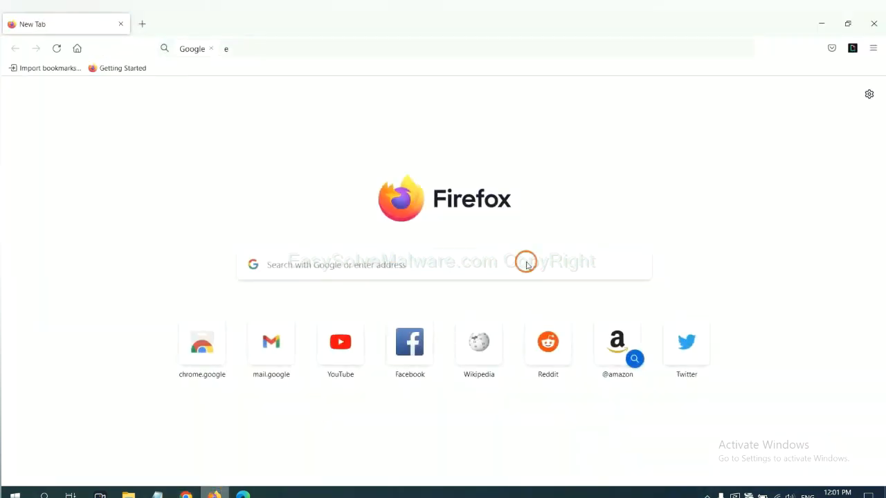
- Remove GIPHY for Firefox from Firefox's Add-ons and themes manager
left_click(874, 48)
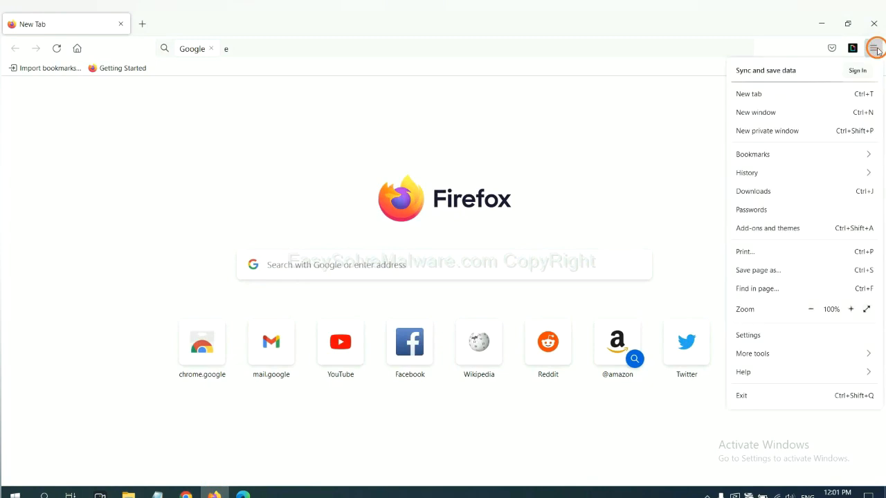
mouse_move(797, 154)
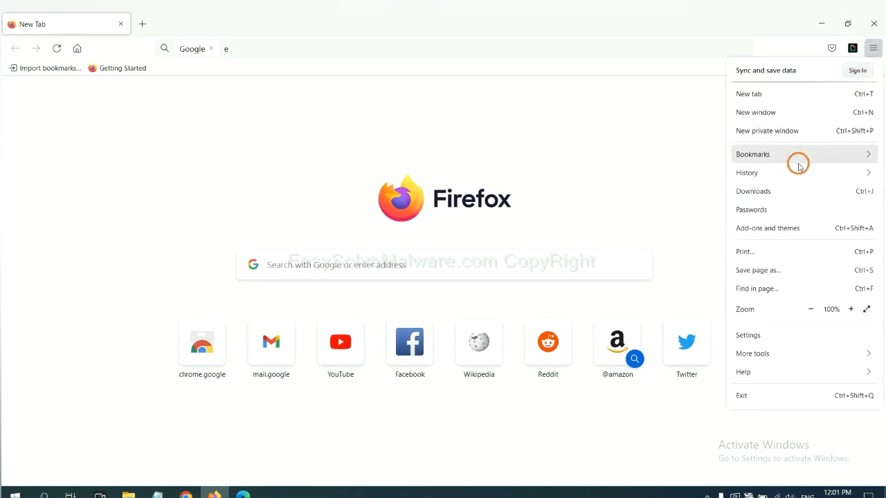
mouse_move(774, 232)
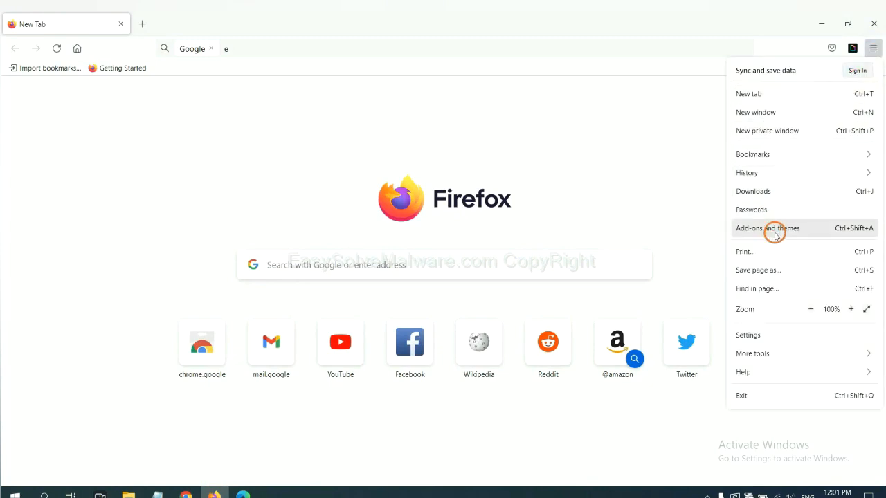
left_click(766, 227)
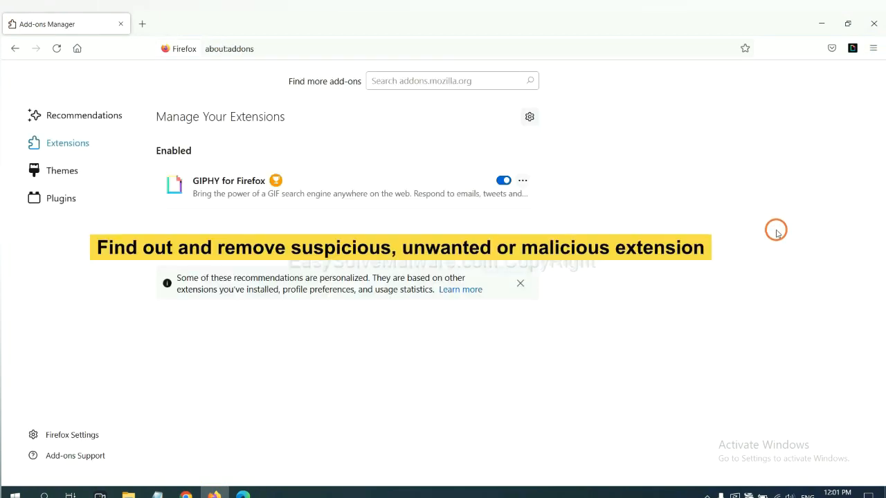
scroll("down", 3)
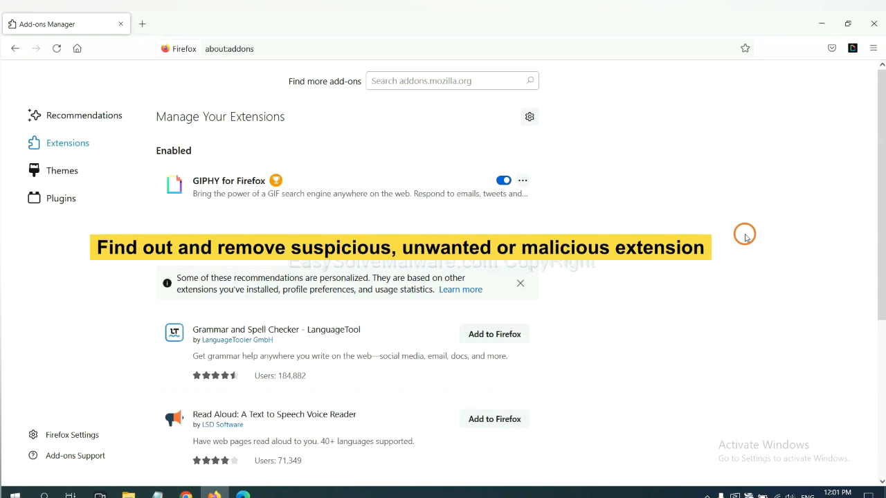
left_click(522, 180)
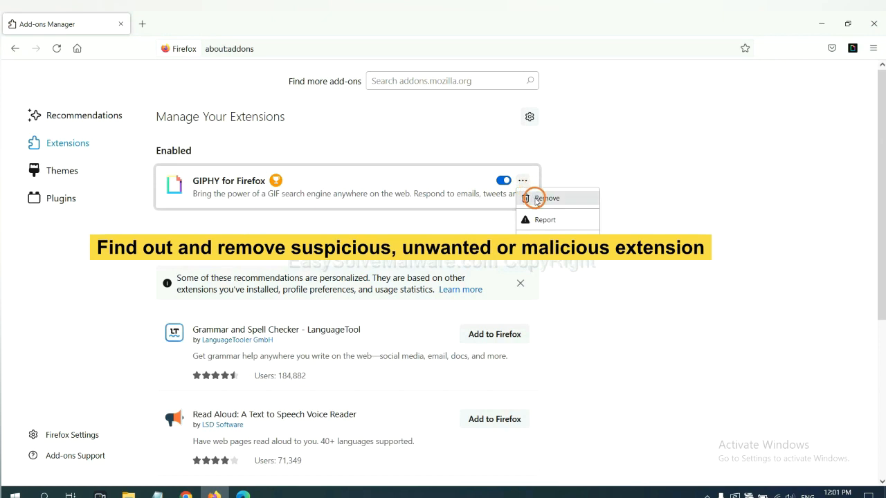
left_click(546, 198)
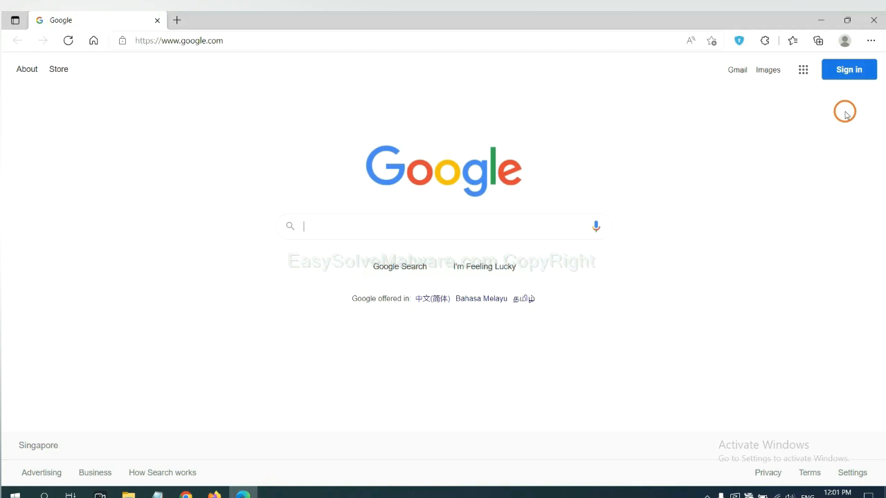
- Remove ArcVpn Free Fast VPN Proxy from Edge's extension management page
left_click(871, 40)
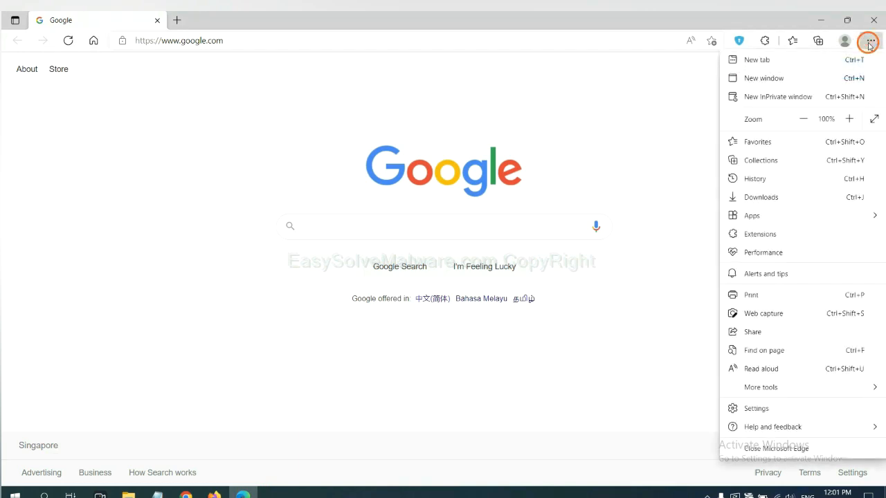
mouse_move(759, 234)
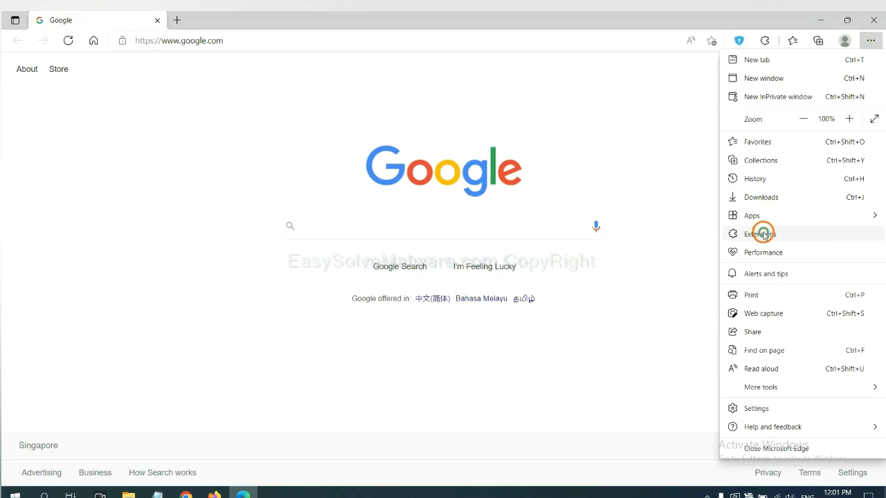
left_click(758, 234)
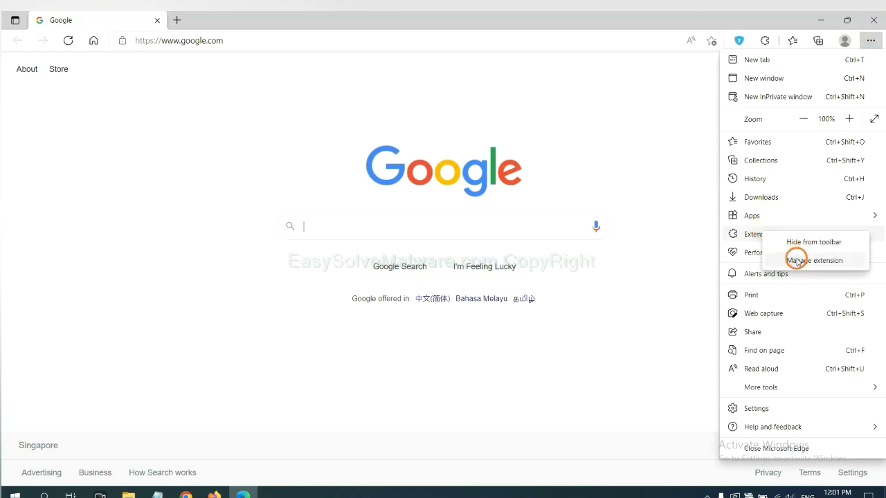
left_click(813, 260)
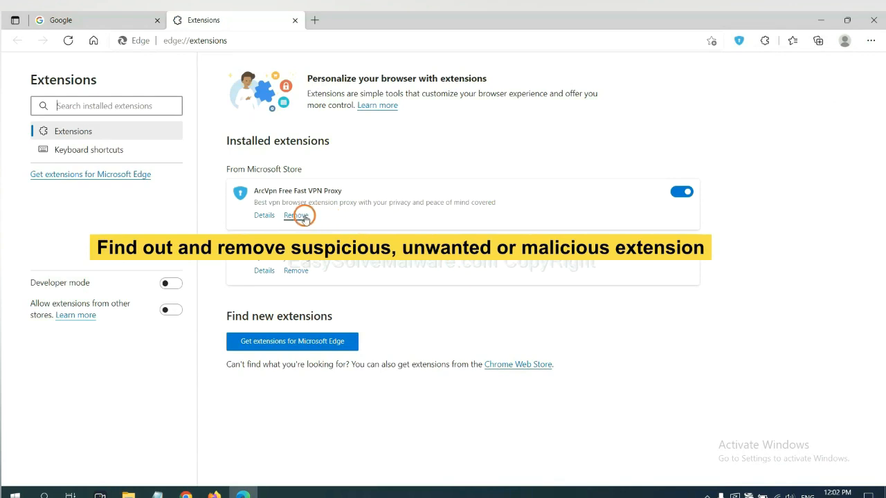
left_click(296, 215)
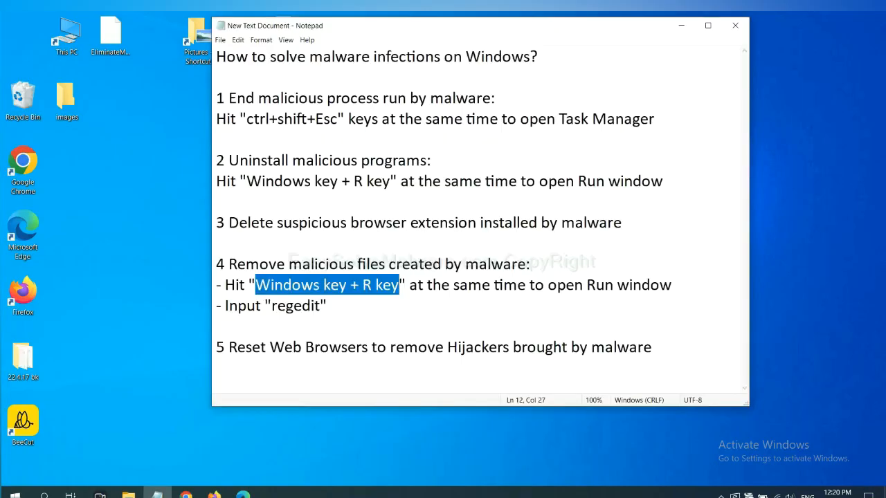
- Highlight the step 4 note and bring up the Run window
left_click(393, 284)
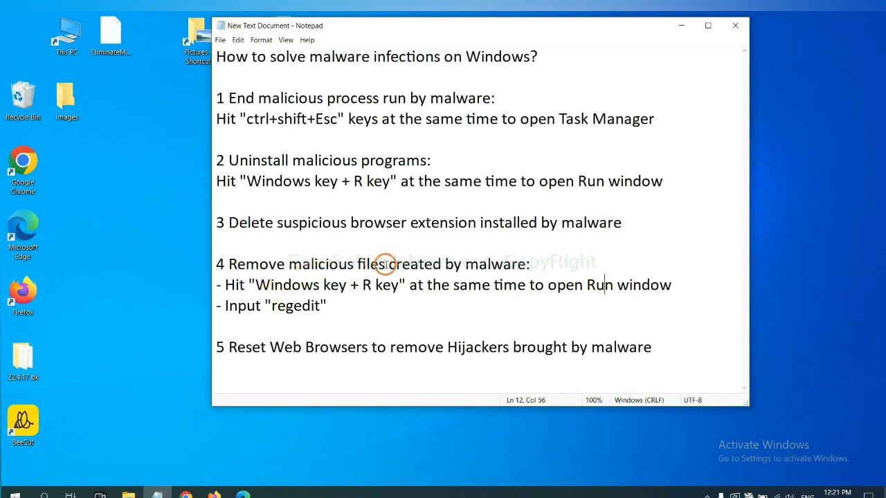
mouse_move(230, 284)
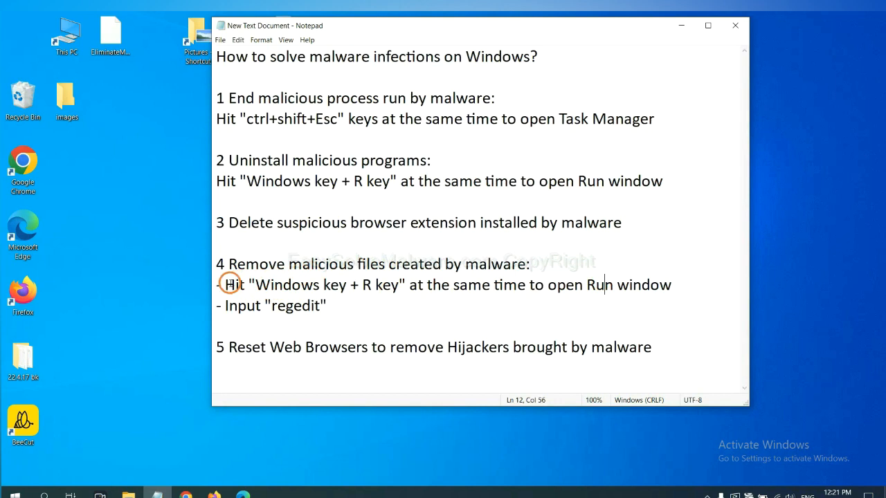
left_click_drag(225, 284, 400, 284)
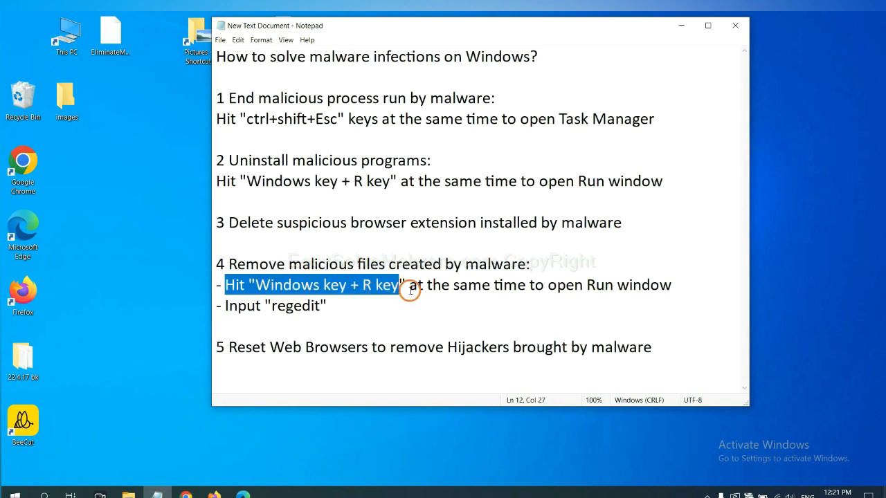
left_click(516, 284)
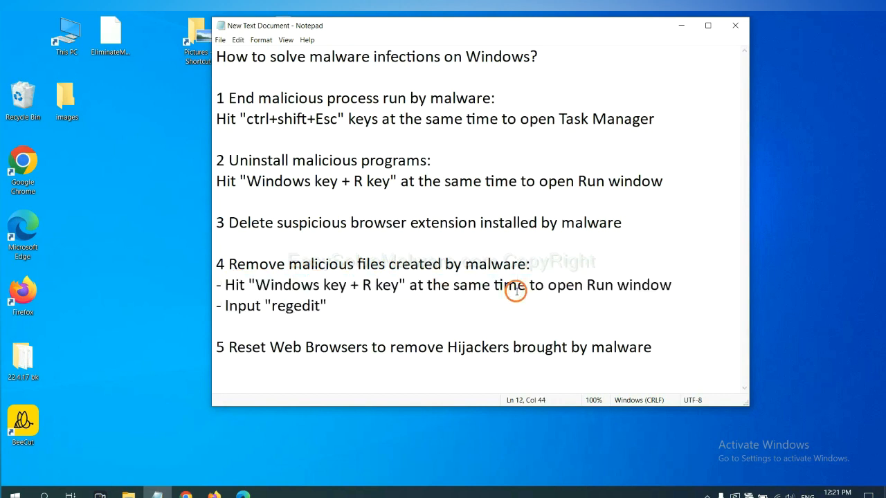
key("Win+r")
type("regedit")
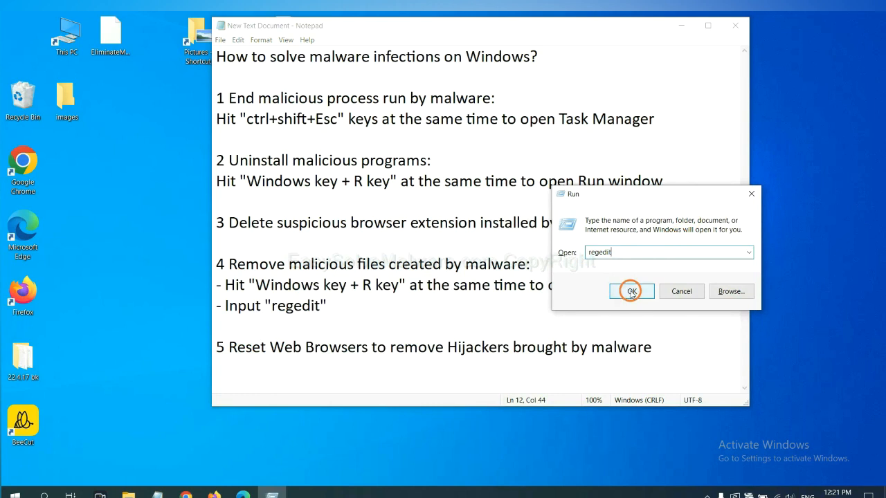
- Launch regedit and search the registry for the malware name, landing on FEATURE_BROWSER_EMULATION
left_click(630, 290)
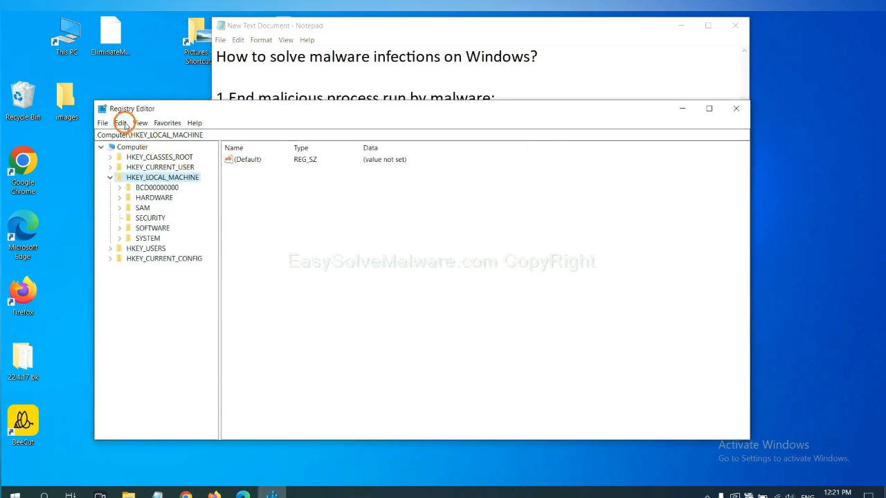
left_click(121, 123)
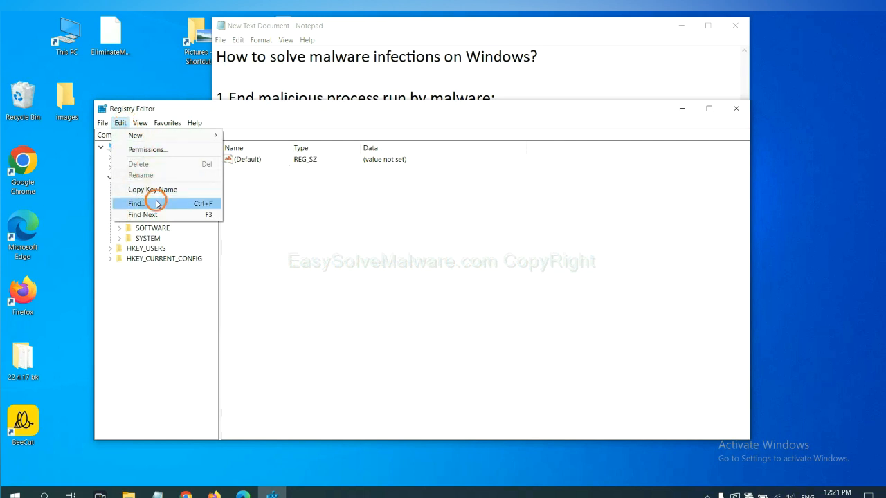
left_click(136, 203)
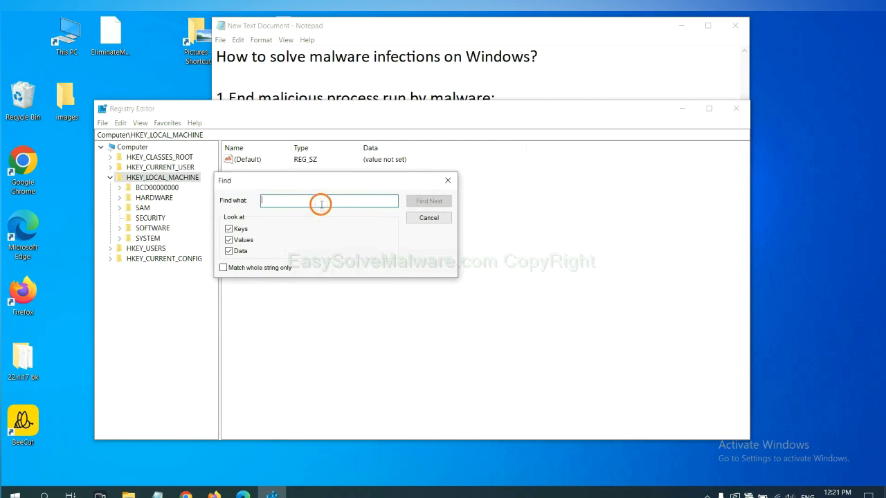
type("Input the name of malware")
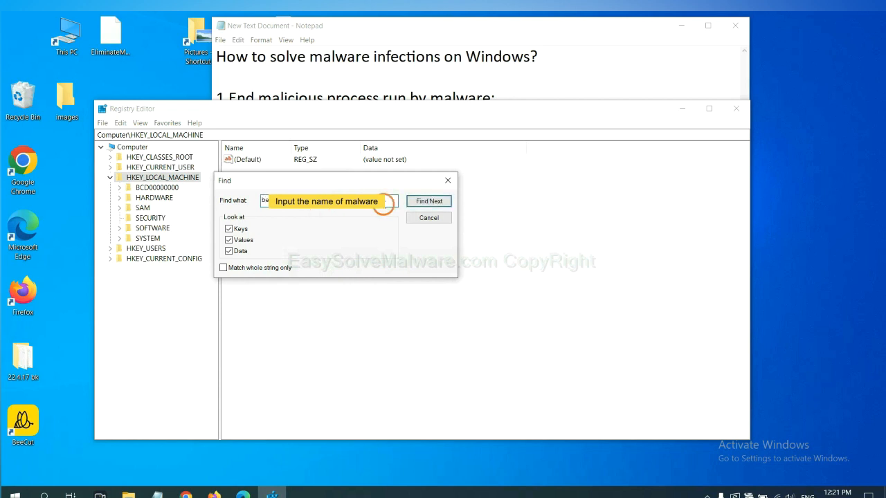
left_click(428, 200)
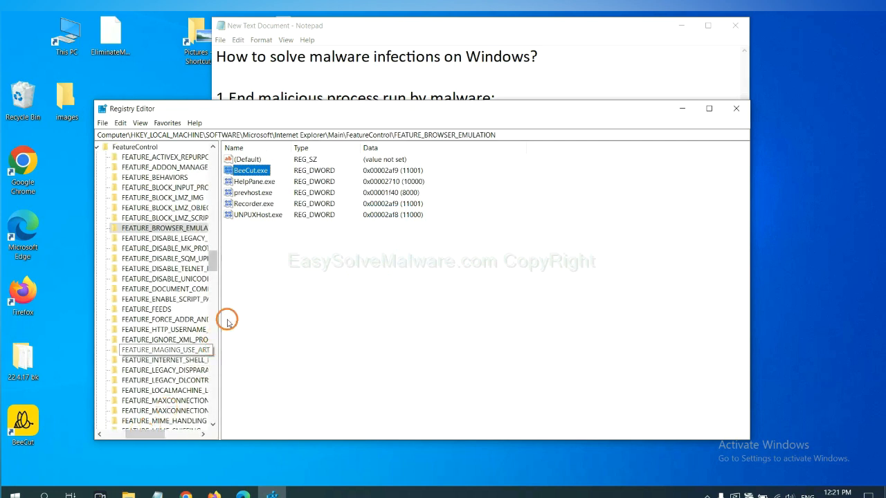
mouse_move(244, 292)
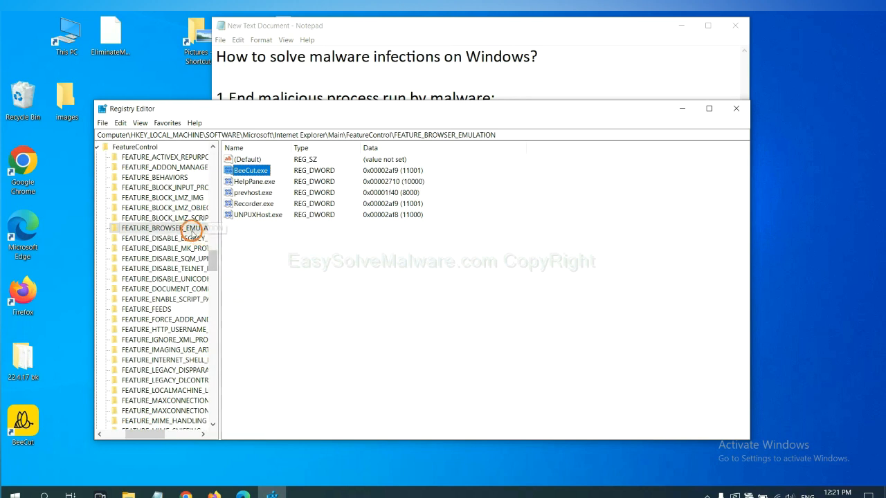
- Bring up the context menu for the FEATURE_BROWSER_EMULATION key
right_click(164, 227)
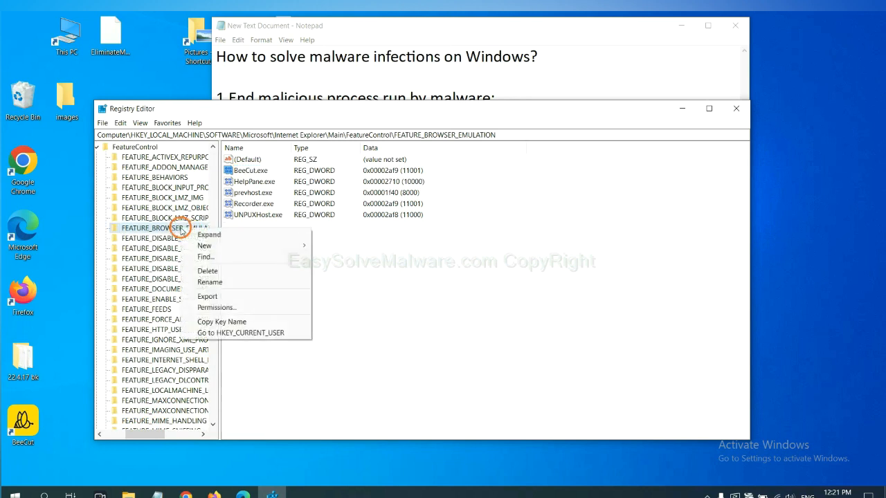
mouse_move(204, 246)
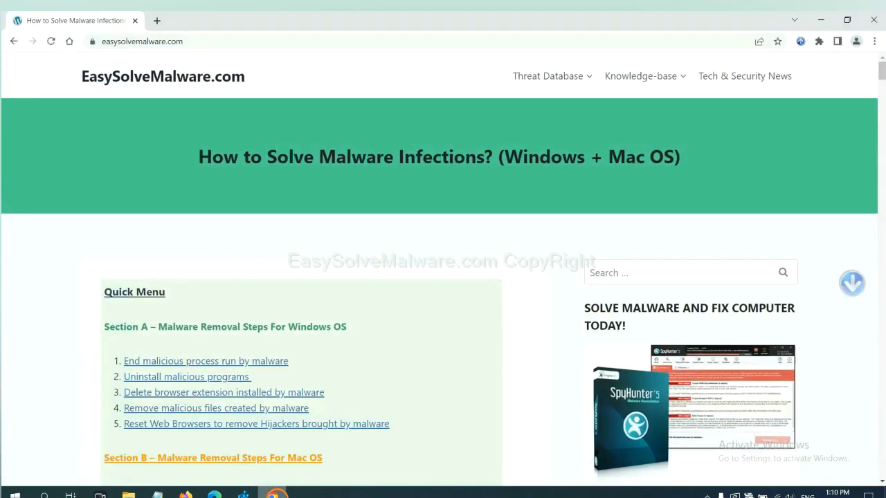
- Scroll through the EasySolveMalware guide's quick menu of Windows and Mac steps
scroll("down", 3)
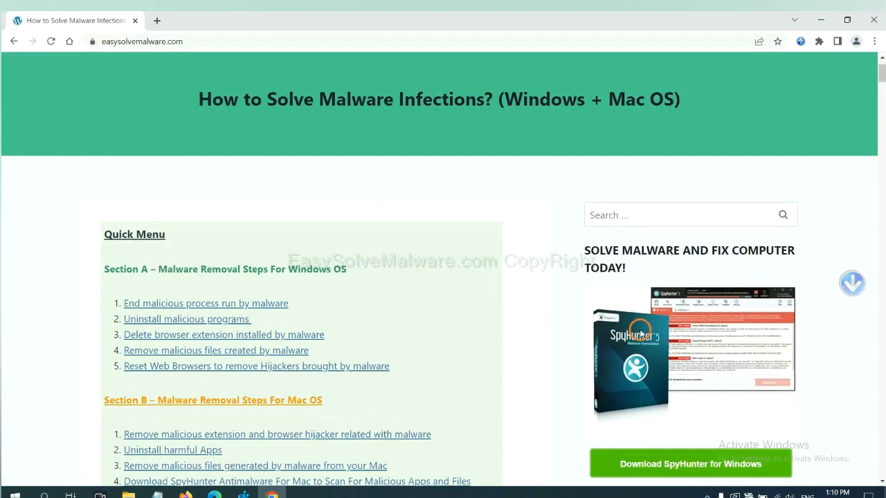
scroll("up", 3)
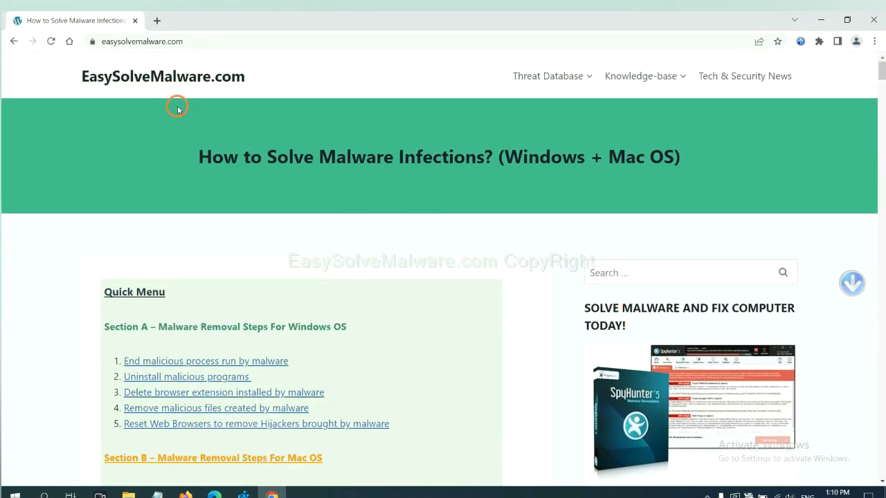
mouse_move(368, 107)
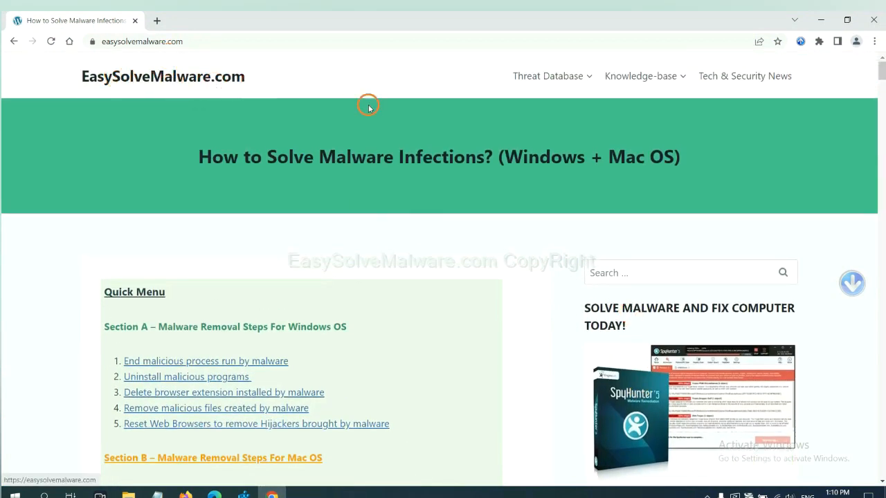
scroll("down", 3)
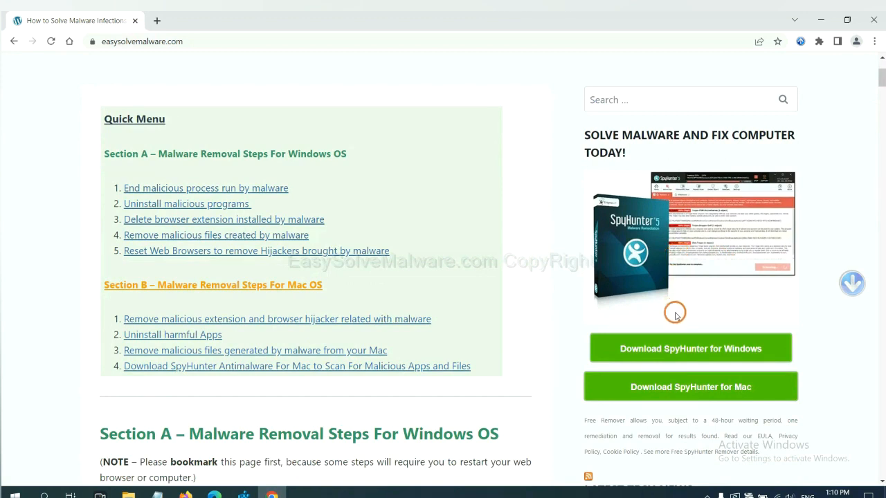
mouse_move(718, 188)
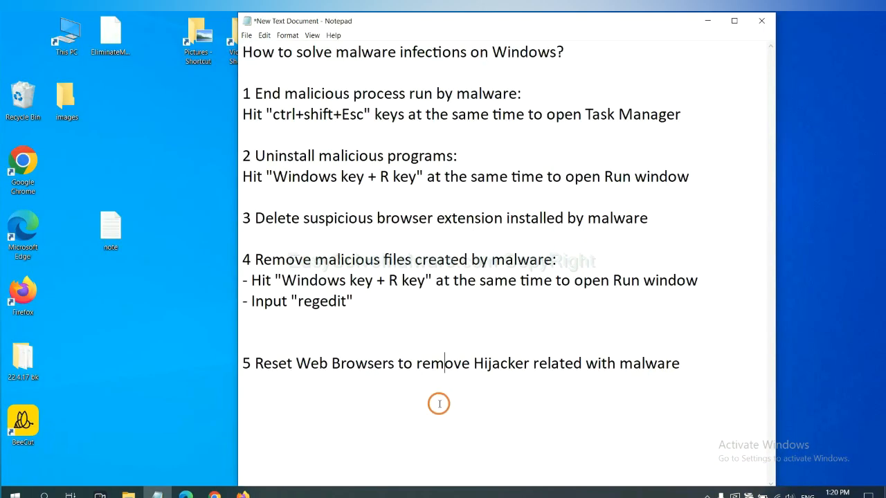
mouse_move(372, 391)
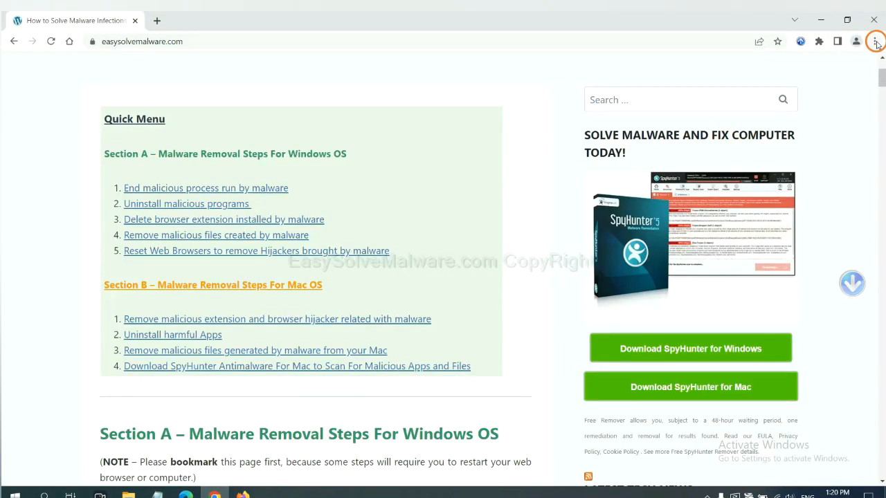
- Search Chrome settings for 'reset' and confirm restoring settings to original defaults
left_click(873, 42)
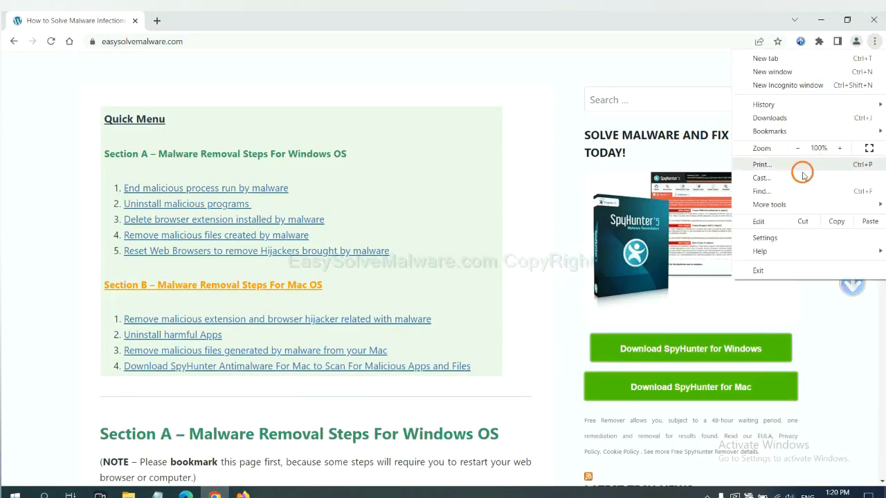
left_click(765, 237)
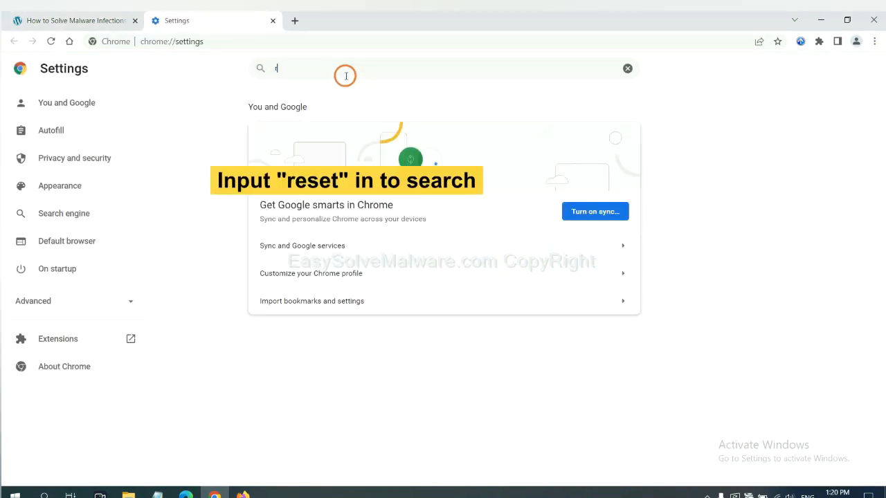
type("reset")
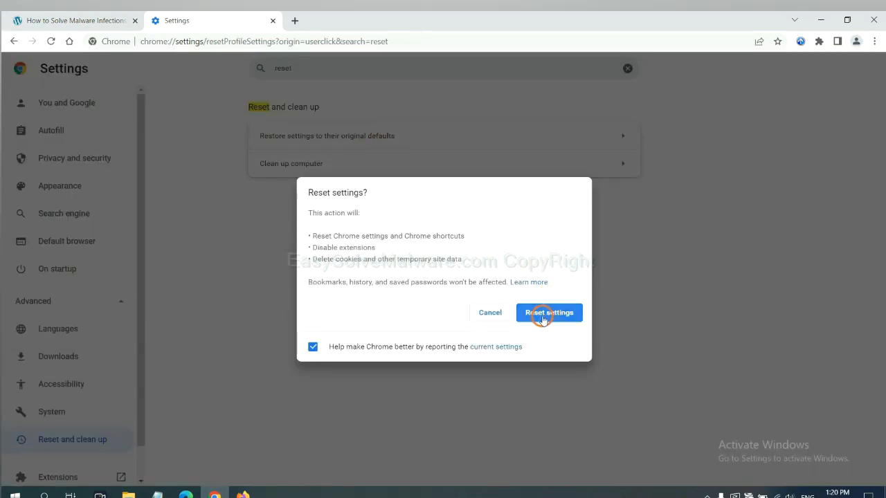
left_click(247, 491)
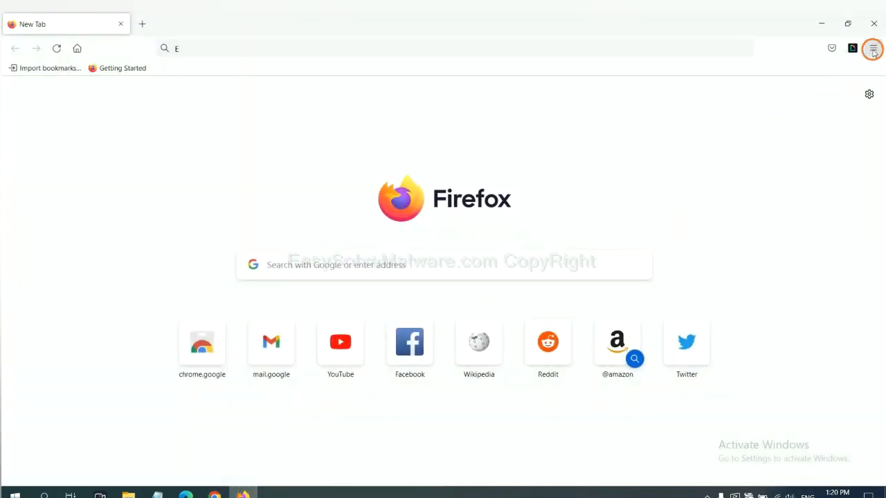
- Reach Firefox's Troubleshooting Information page through Help and start Refresh Firefox
left_click(873, 49)
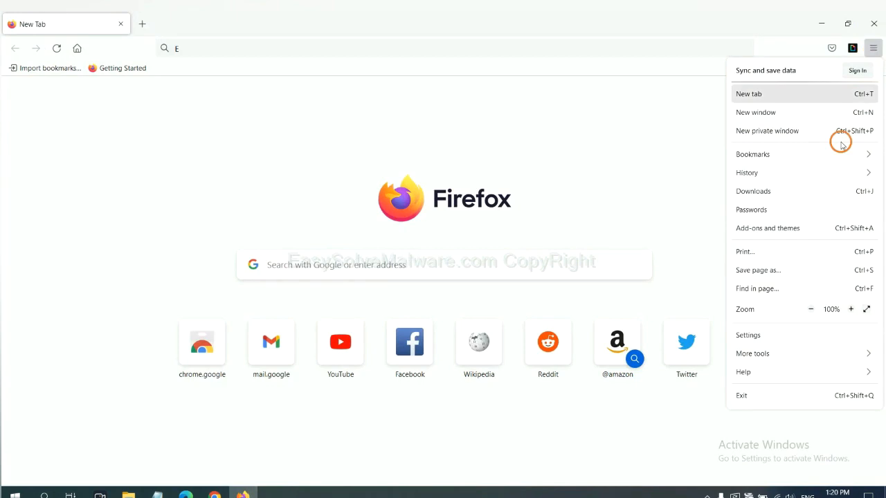
mouse_move(763, 371)
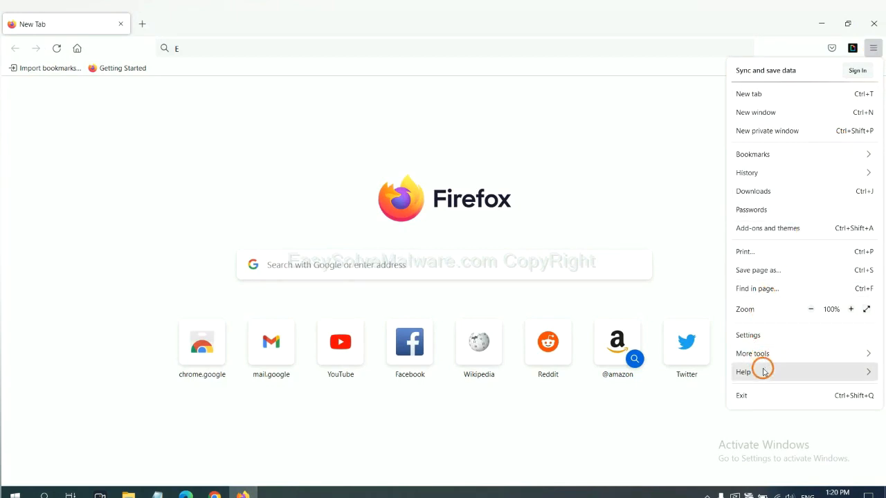
left_click(742, 371)
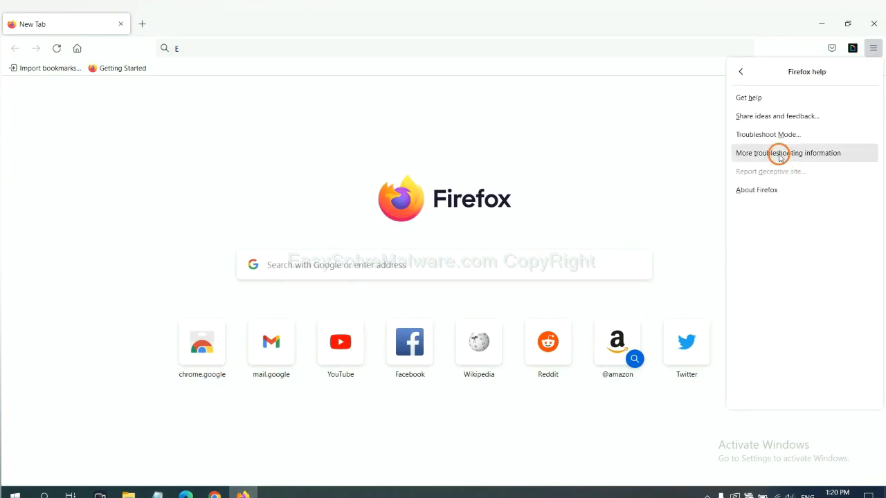
left_click(787, 153)
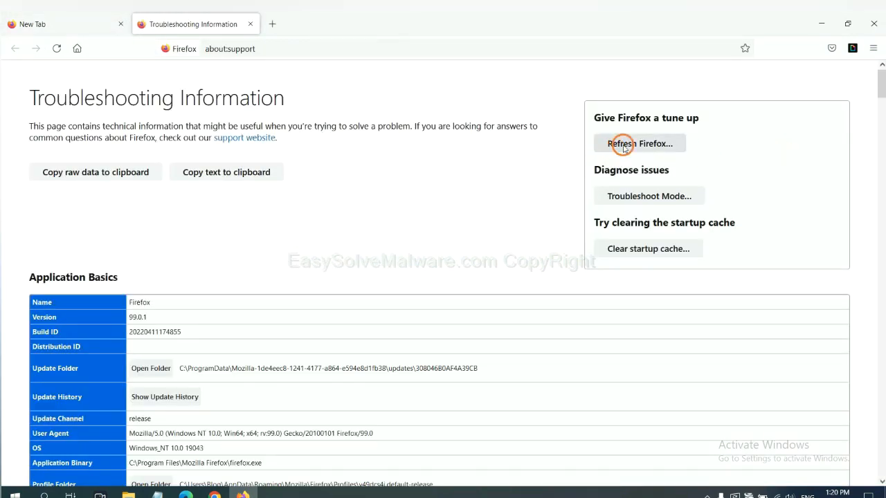
left_click(640, 143)
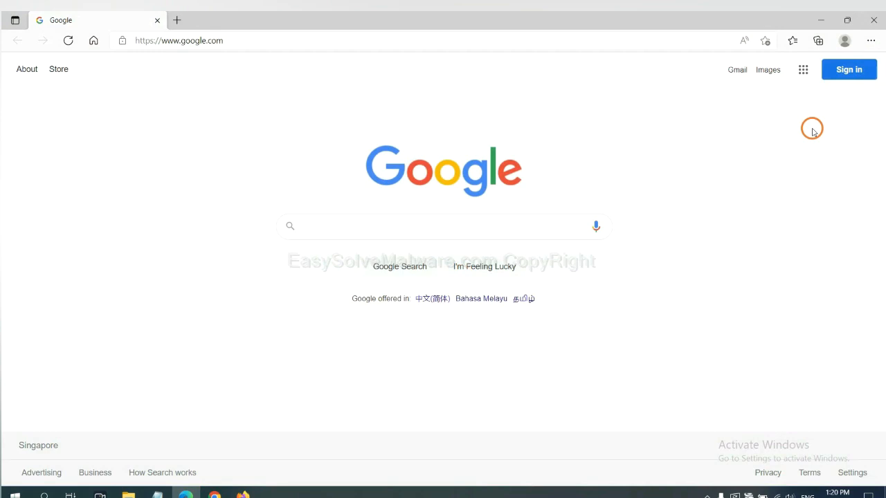
- Open Edge Settings and type 're' into the settings search
left_click(870, 40)
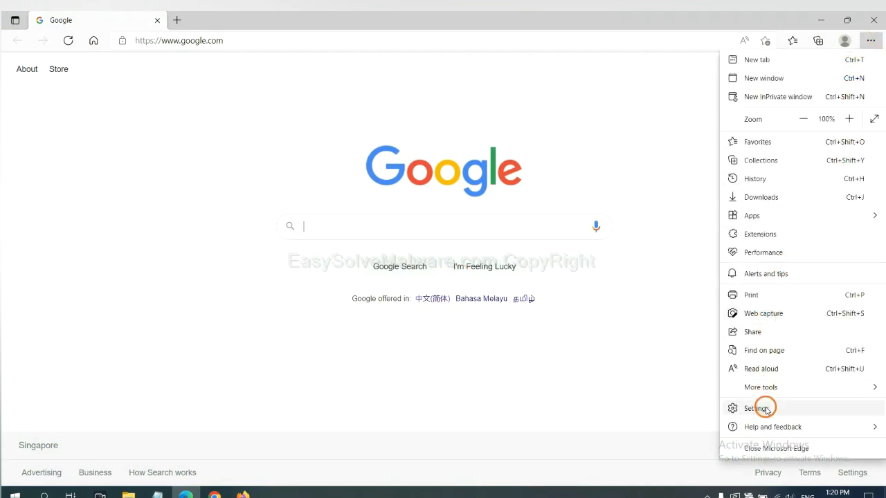
left_click(755, 408)
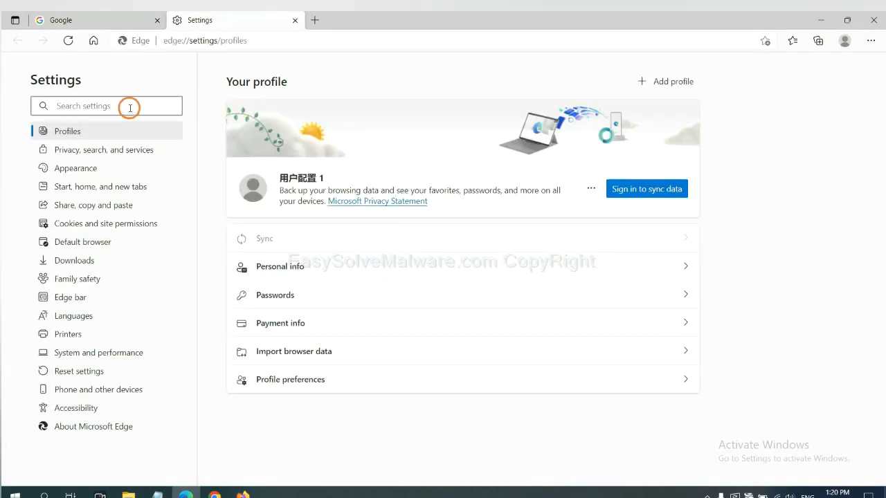
type("re")
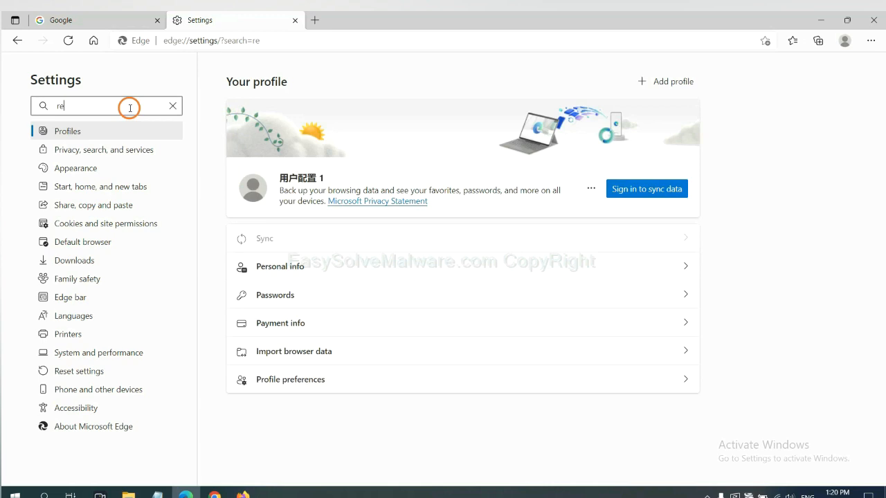